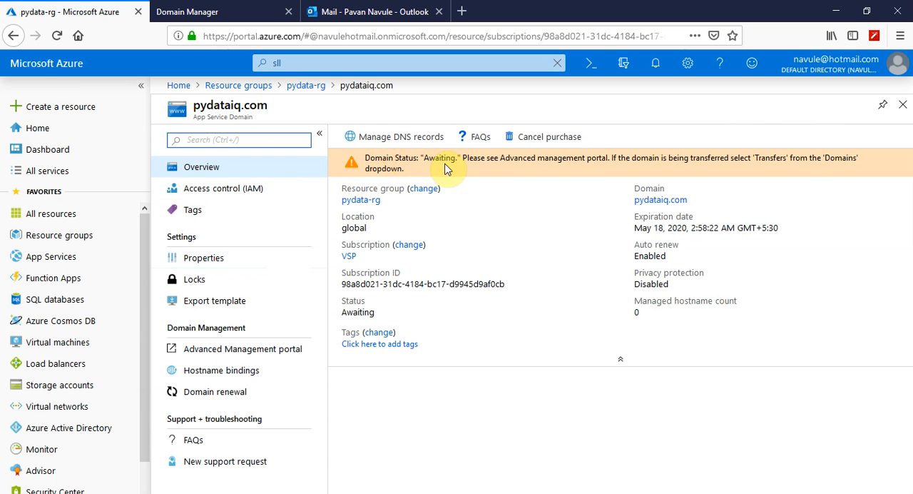
pyautogui.moveTo(377, 161)
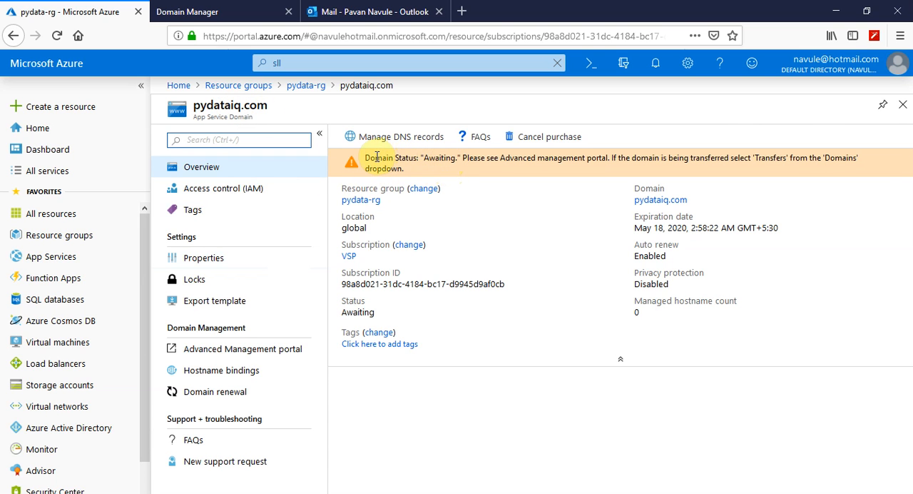
pyautogui.moveTo(460, 278)
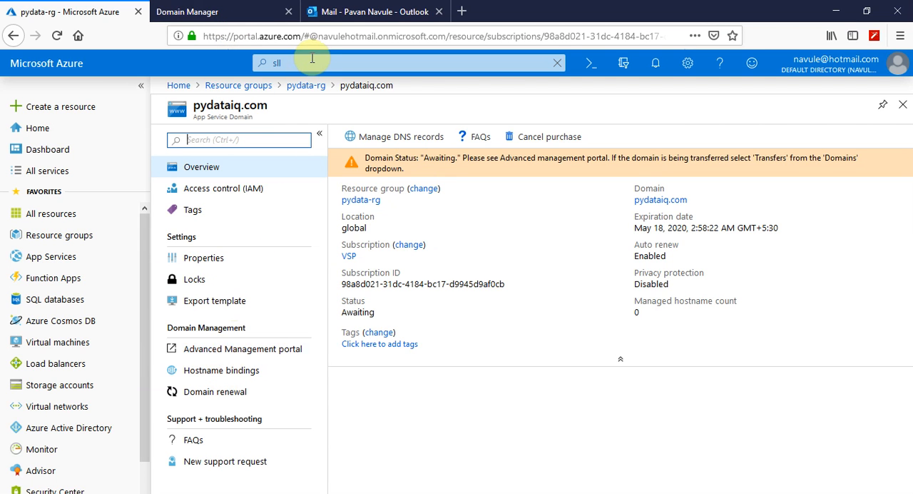
pyautogui.moveTo(371, 12)
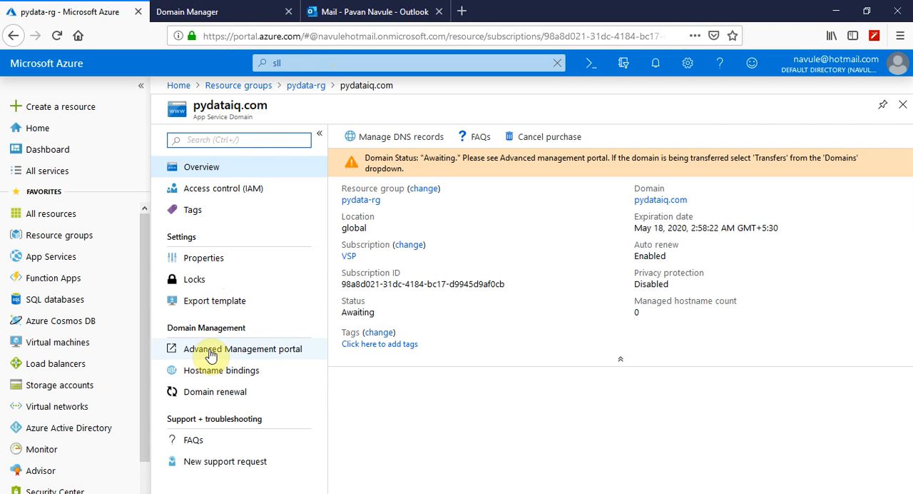
# - Reach the Contact Information section of the pydataiq.com Domain Settings page
pyautogui.click(244, 348)
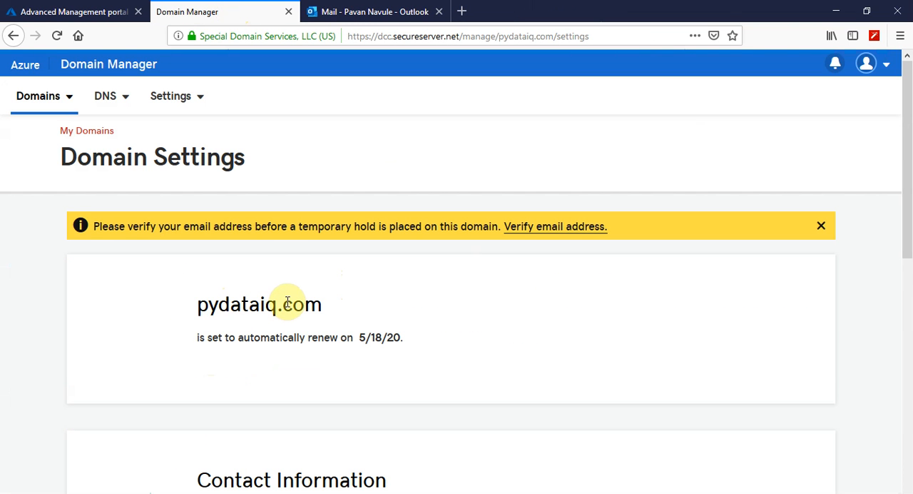
pyautogui.moveTo(68, 143)
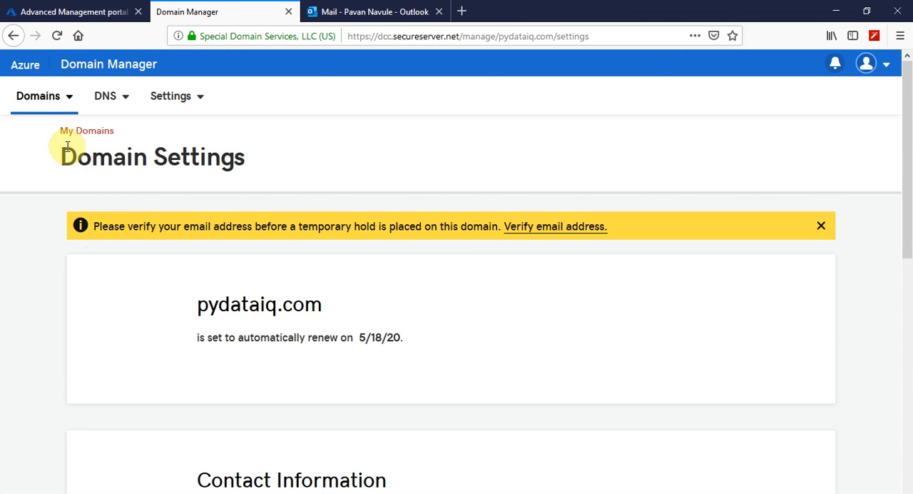
pyautogui.moveTo(396, 227)
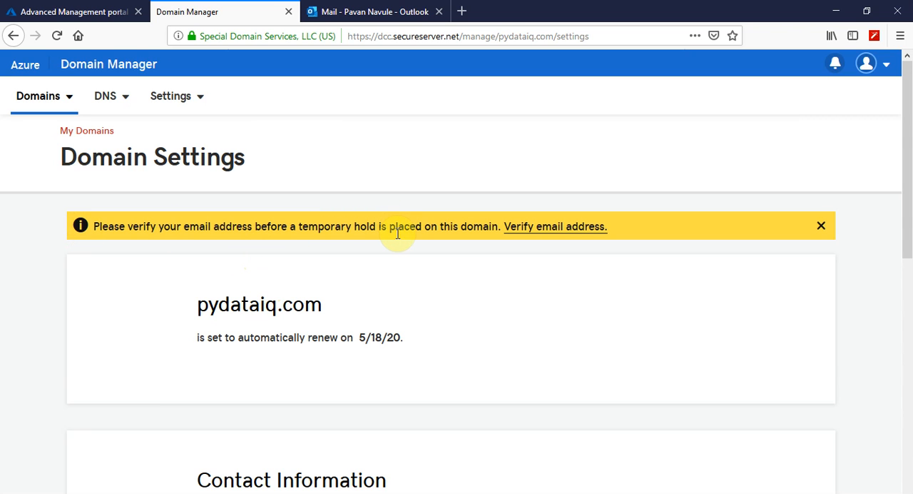
pyautogui.moveTo(492, 248)
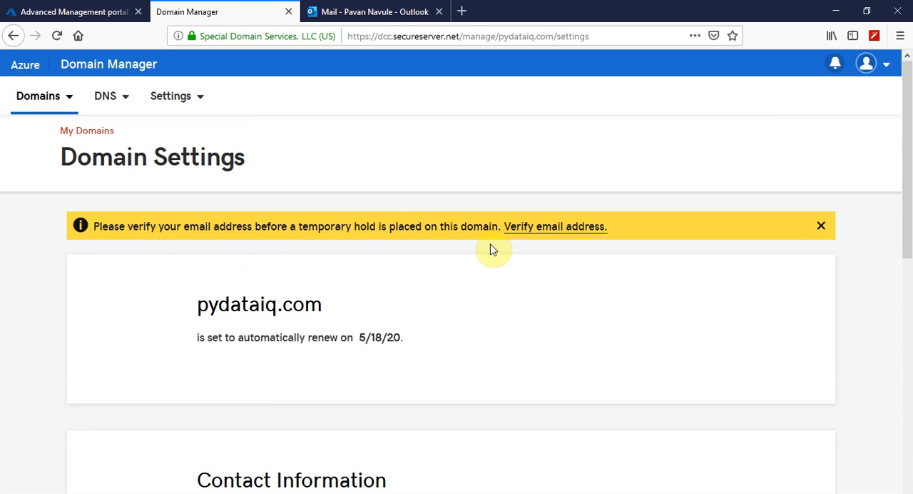
pyautogui.scroll(-3)
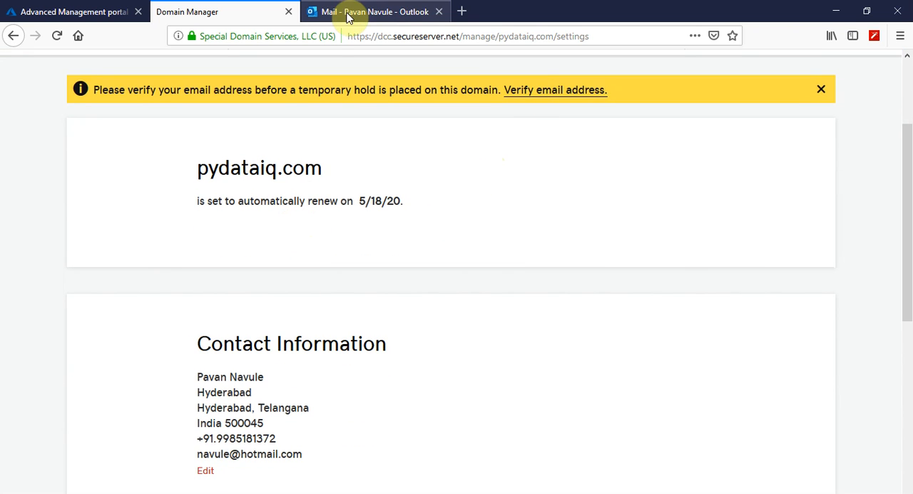
pyautogui.scroll(-3)
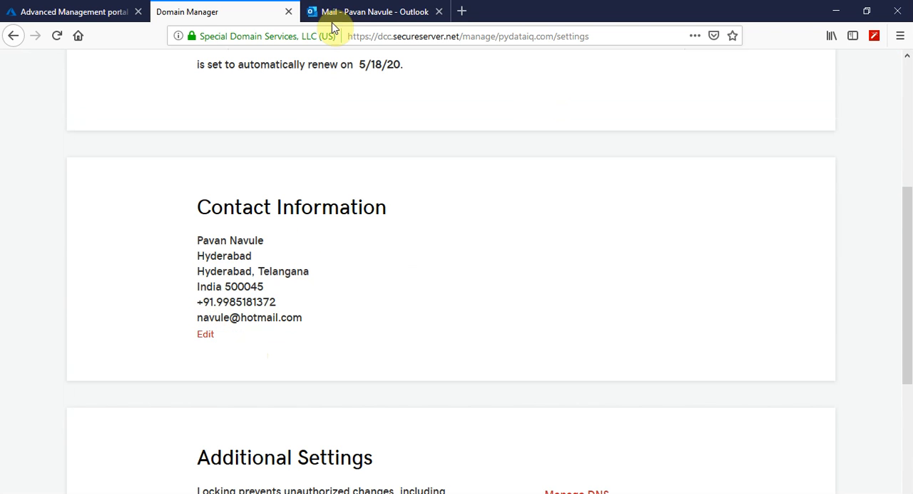
# - Confirm the domain contact email from the activation message and dismiss the Contact Update page
pyautogui.click(374, 11)
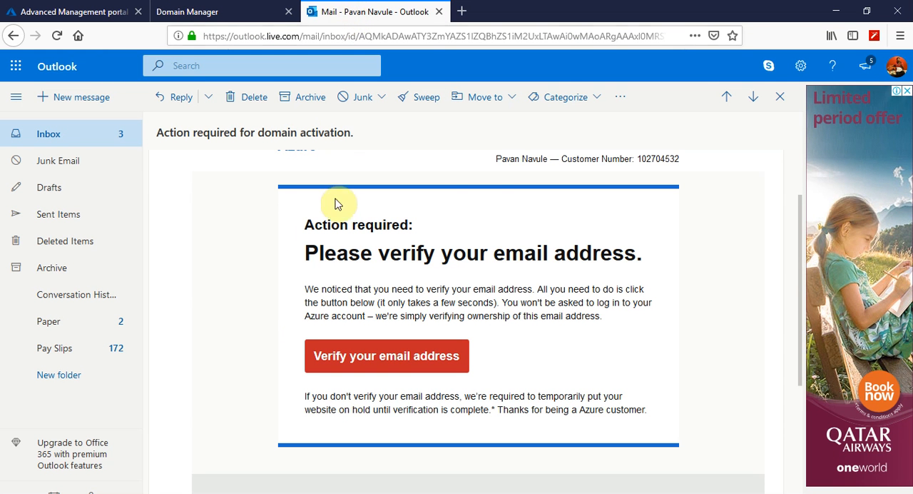
pyautogui.moveTo(391, 360)
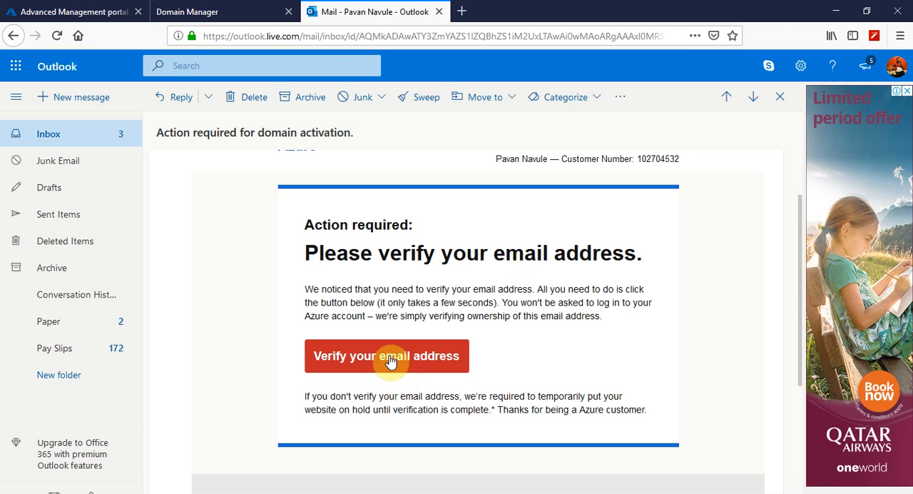
pyautogui.click(387, 356)
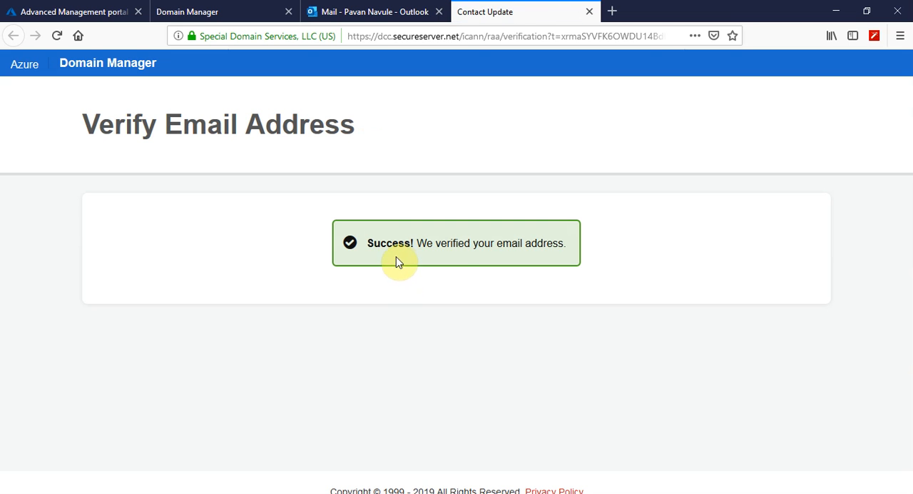
pyautogui.moveTo(591, 11)
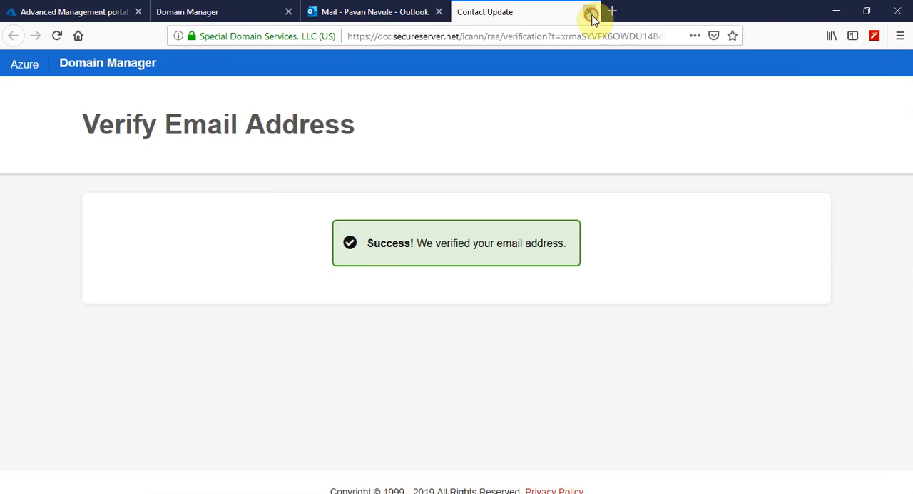
pyautogui.click(71, 11)
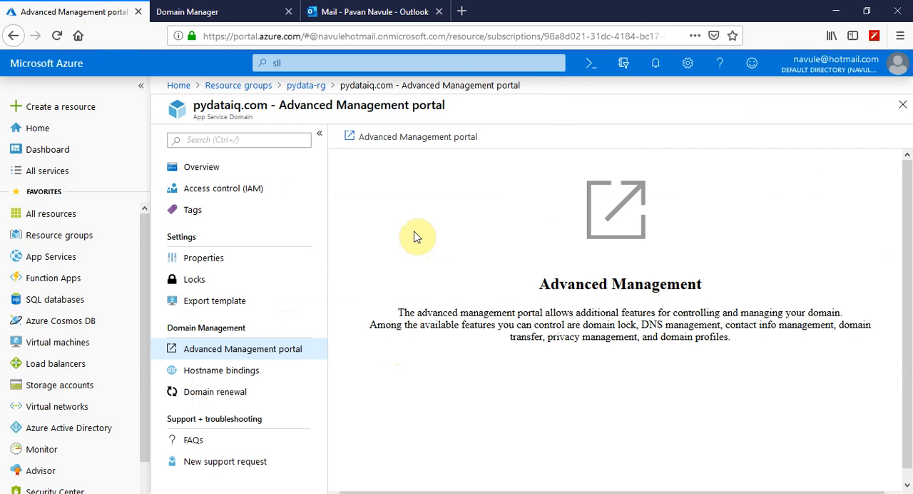
# - Reload the pydataiq.com overview so its status reads Active without the verification warning
pyautogui.click(201, 166)
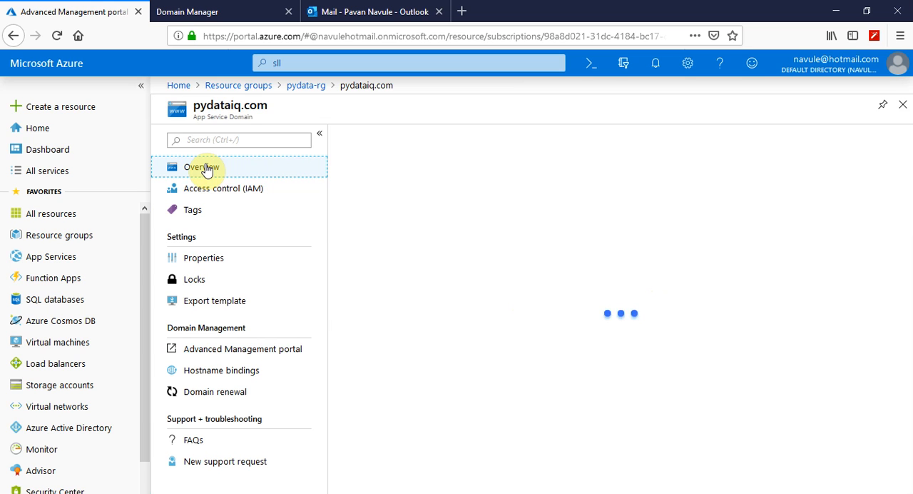
pyautogui.click(202, 166)
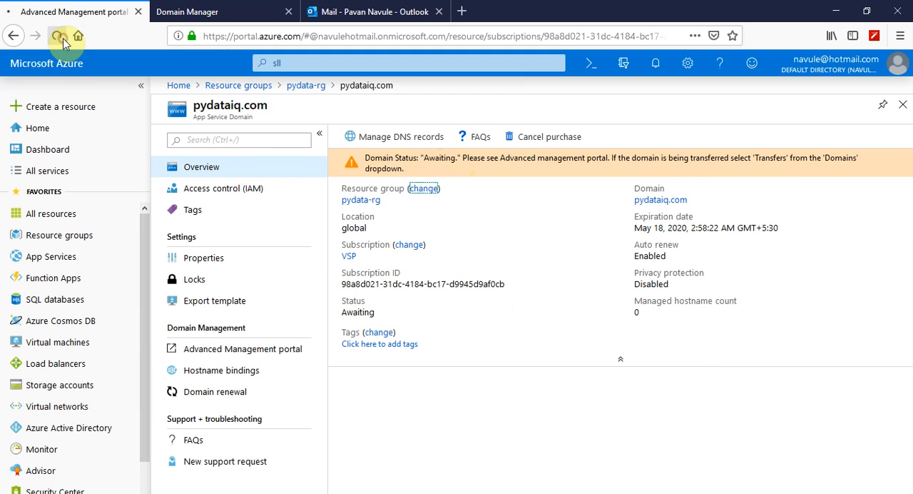
pyautogui.click(57, 36)
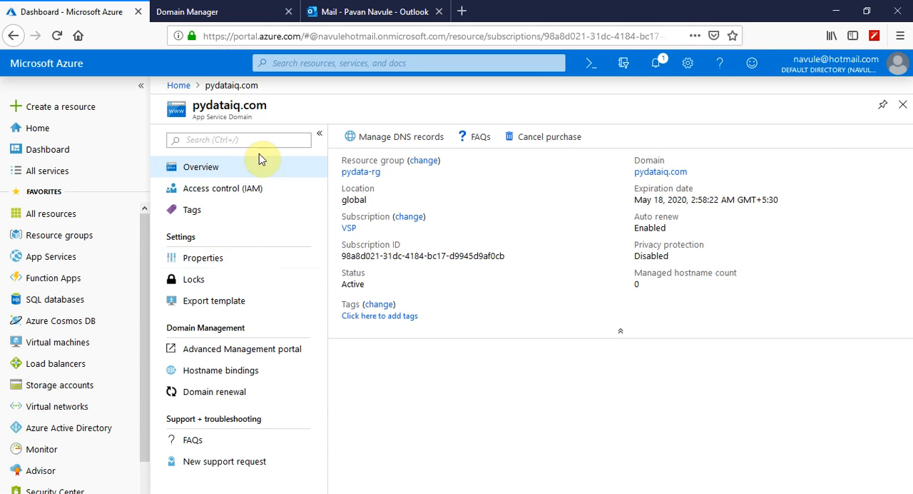
pyautogui.moveTo(421, 159)
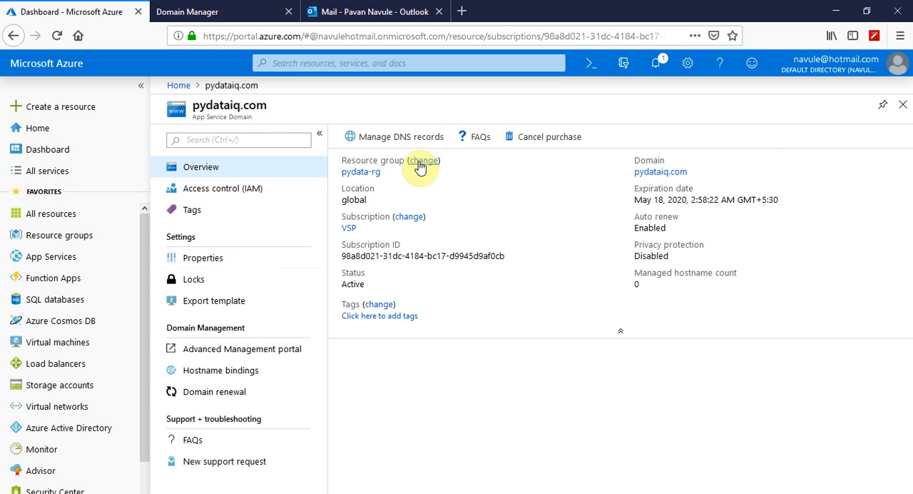
pyautogui.moveTo(243, 188)
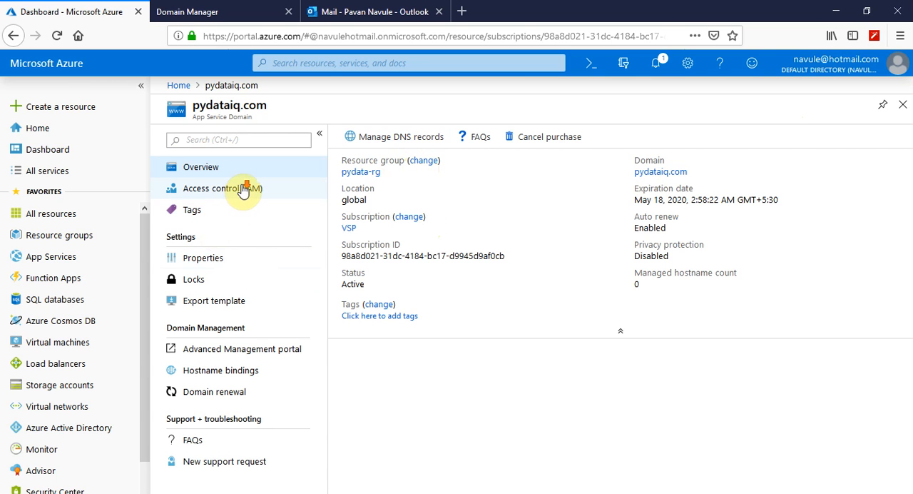
pyautogui.moveTo(251, 251)
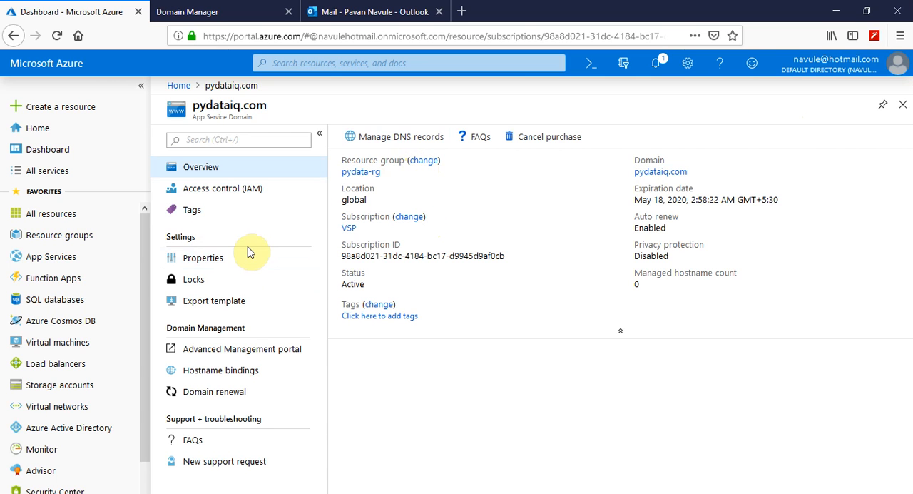